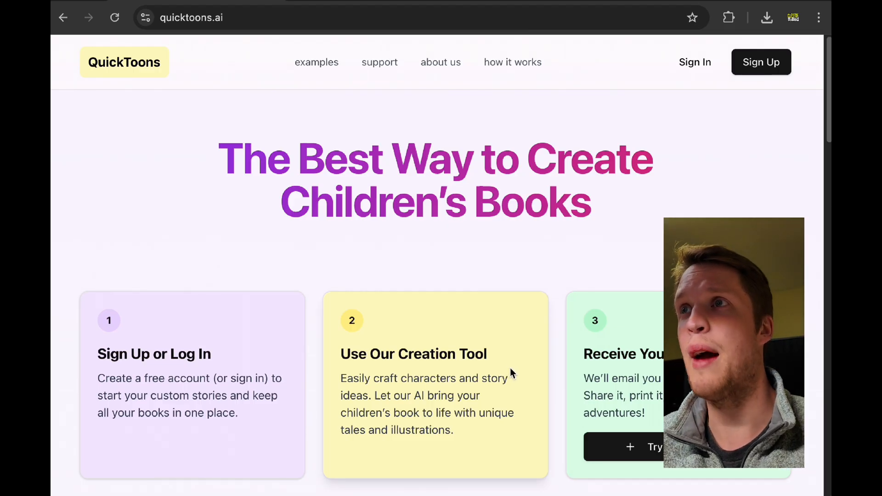
Sign in to QuickToons and dismiss Chrome's save-password popup to reach the empty Your Books page.
{"action": "scroll", "scroll_direction": "down", "scroll_amount": 3}
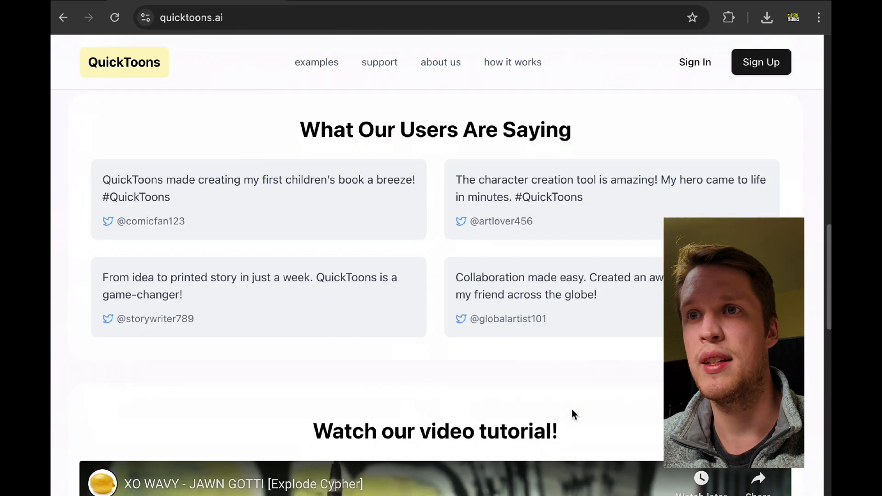
{"action": "scroll", "scroll_direction": "down", "scroll_amount": 3}
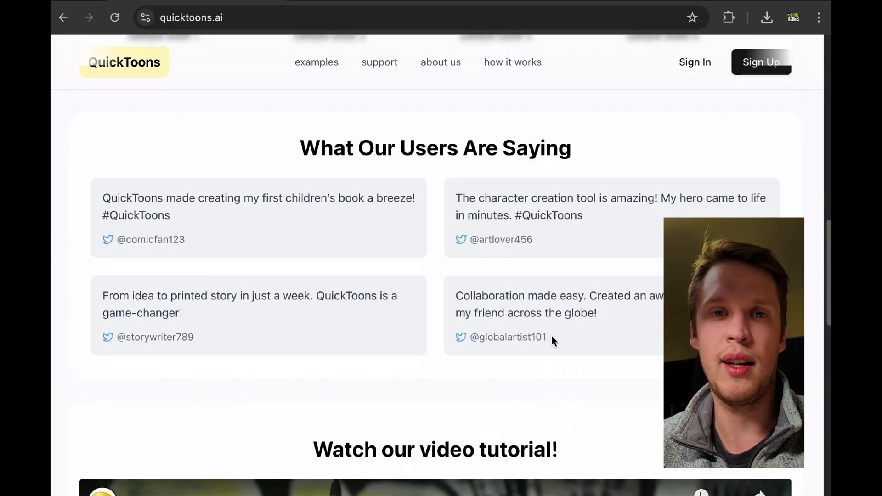
{"action": "scroll", "scroll_direction": "up", "scroll_amount": 3}
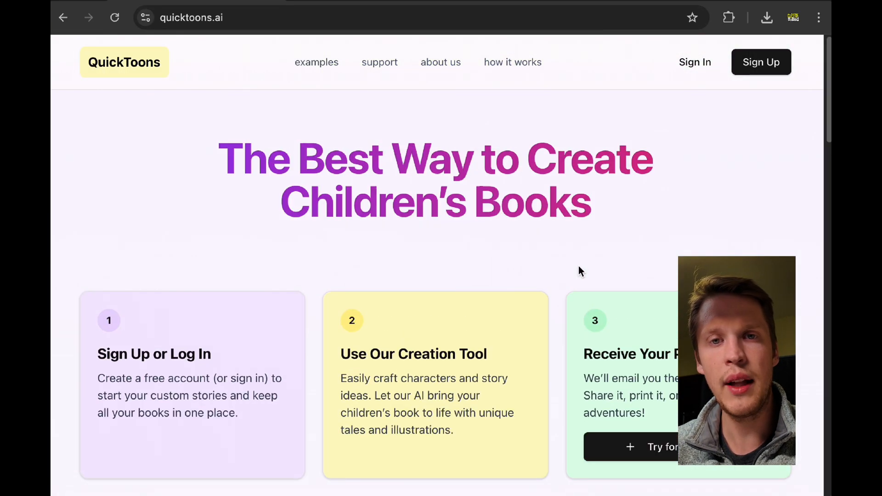
{"action": "mouse_move", "coordinate": [674, 97]}
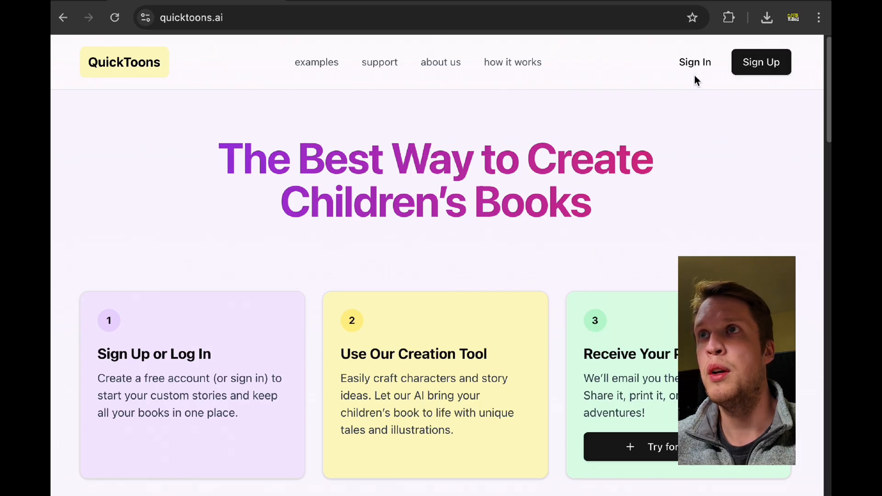
{"action": "left_click", "coordinate": [760, 62]}
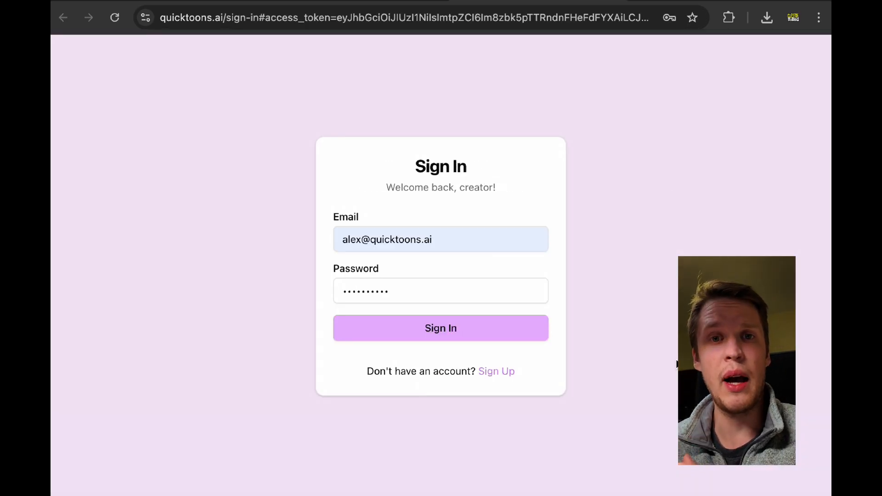
{"action": "left_click", "coordinate": [441, 328]}
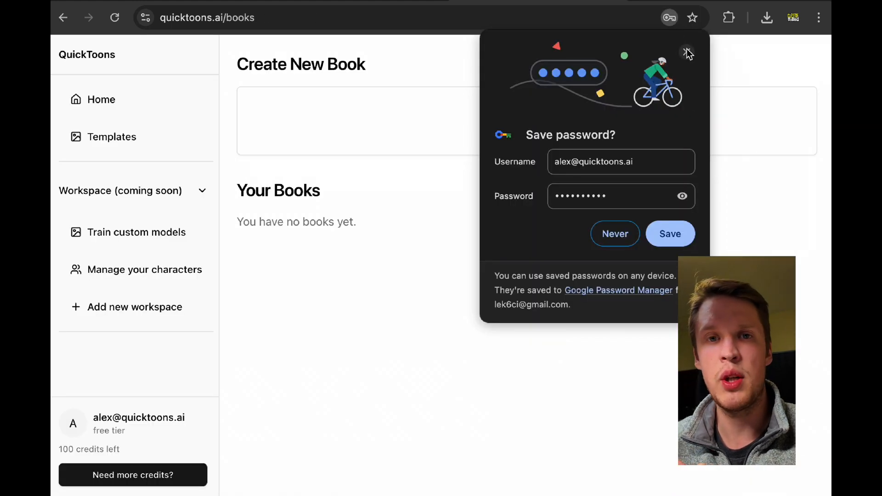
{"action": "left_click", "coordinate": [687, 53]}
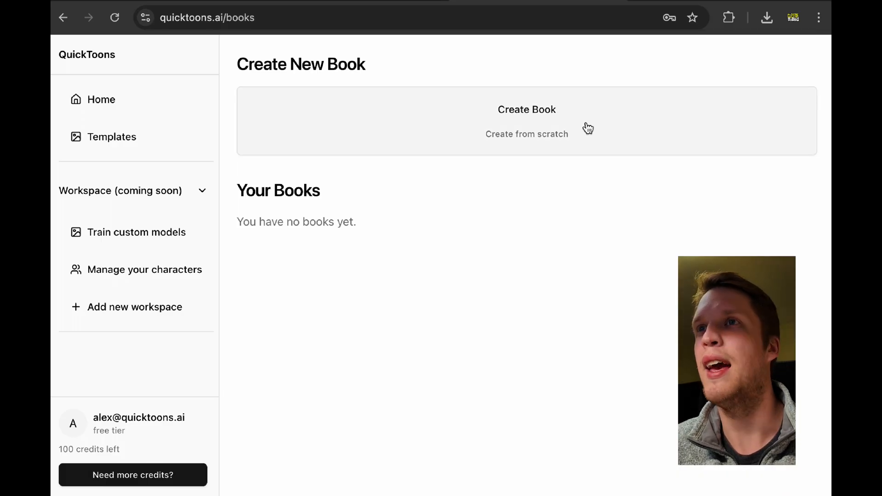
Create a new book titled 'Paula meets her leopard friend!'.
{"action": "left_click", "coordinate": [526, 110]}
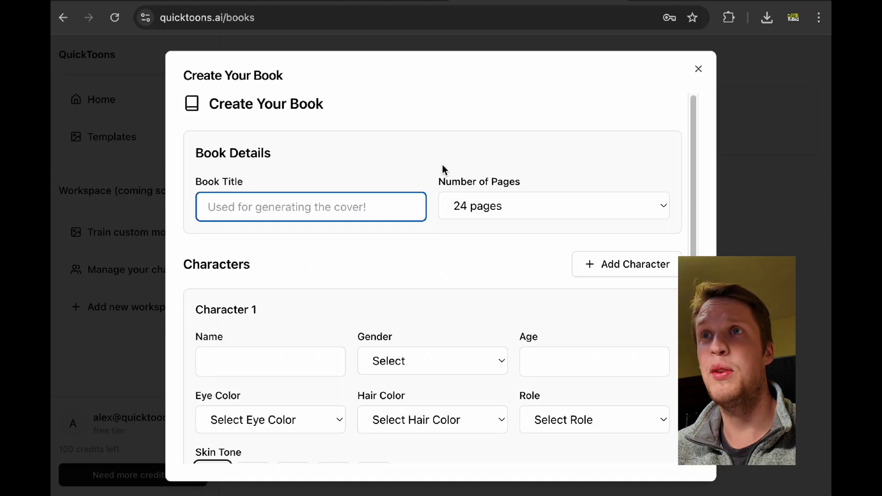
{"action": "type", "text": "Paulka"}
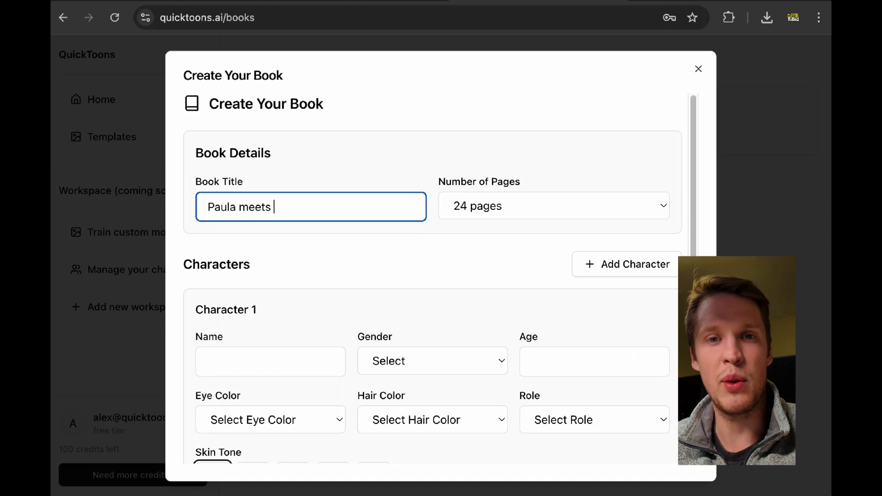
{"action": "type", "text": "a new"}
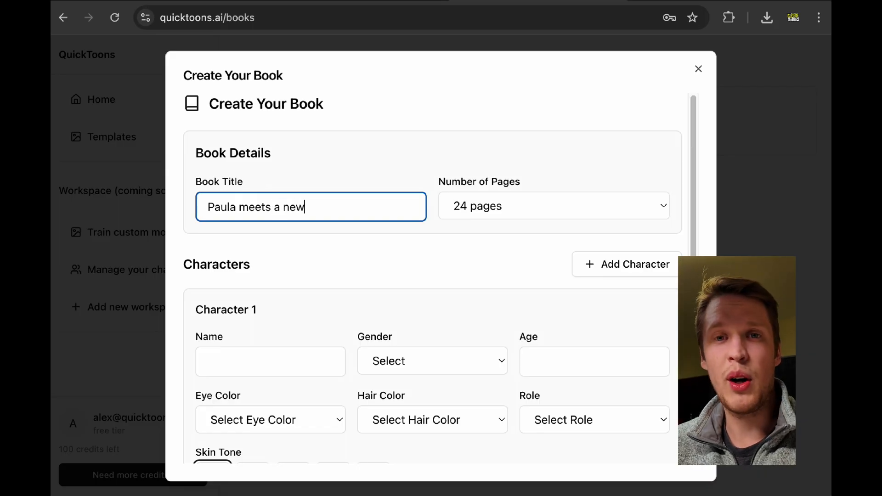
{"action": "type", "text": "her leopar"}
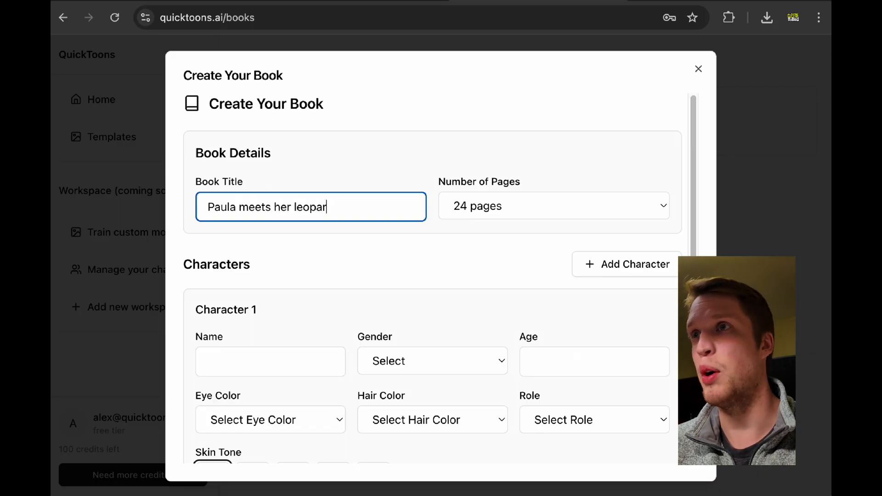
{"action": "type", "text": "d friend"}
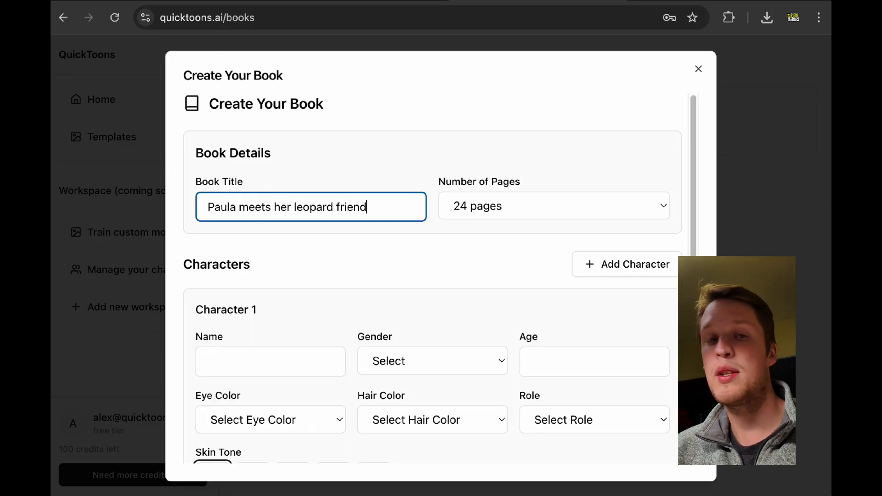
Set the book's number of pages to 6.
{"action": "left_click", "coordinate": [554, 205]}
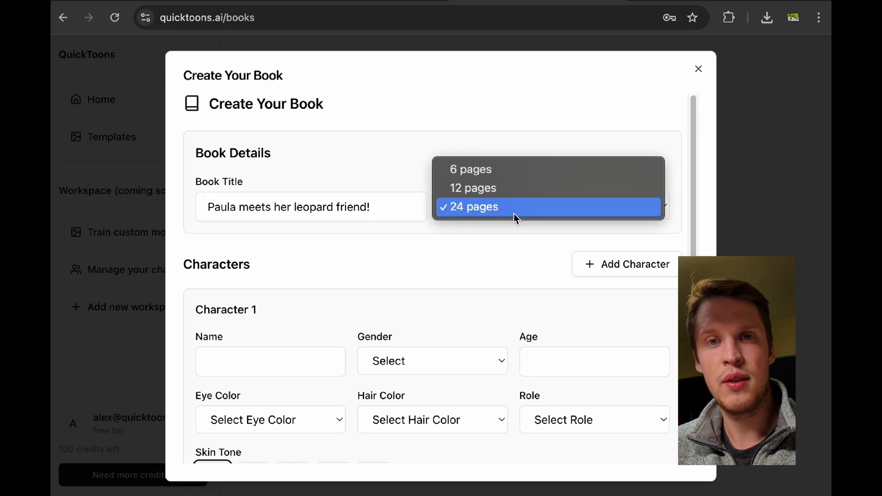
{"action": "left_click", "coordinate": [473, 206]}
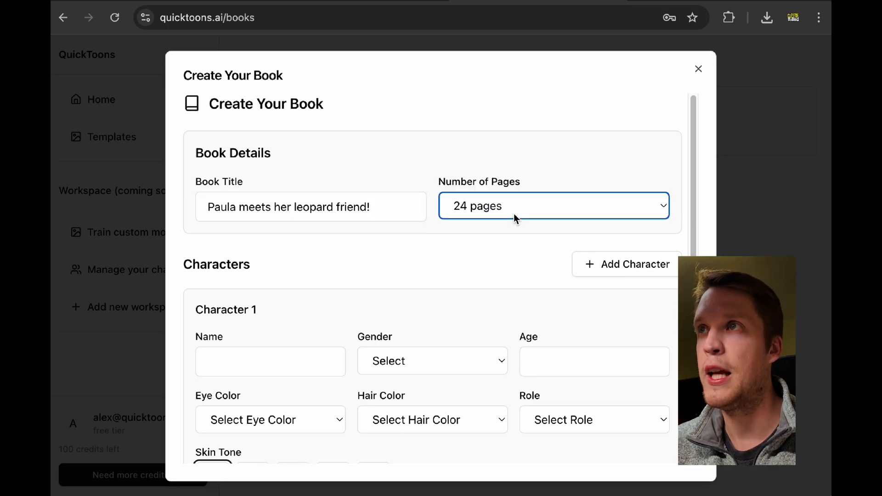
{"action": "left_click", "coordinate": [553, 205]}
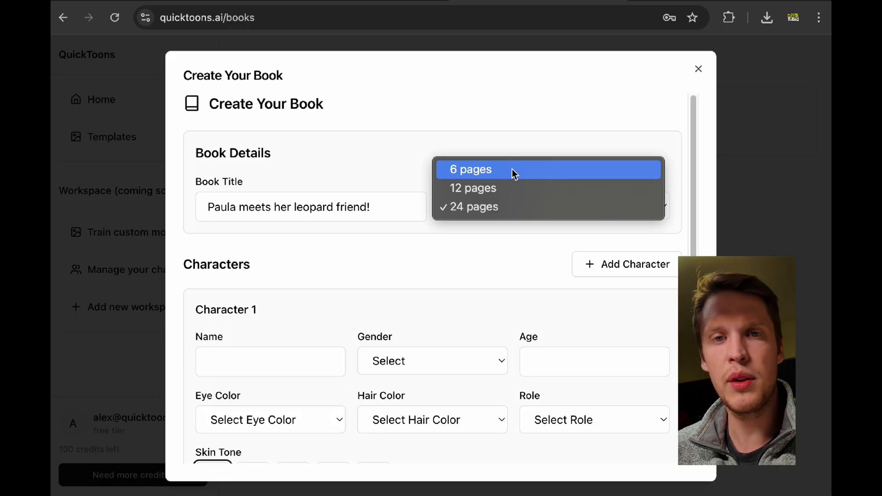
{"action": "left_click", "coordinate": [469, 170]}
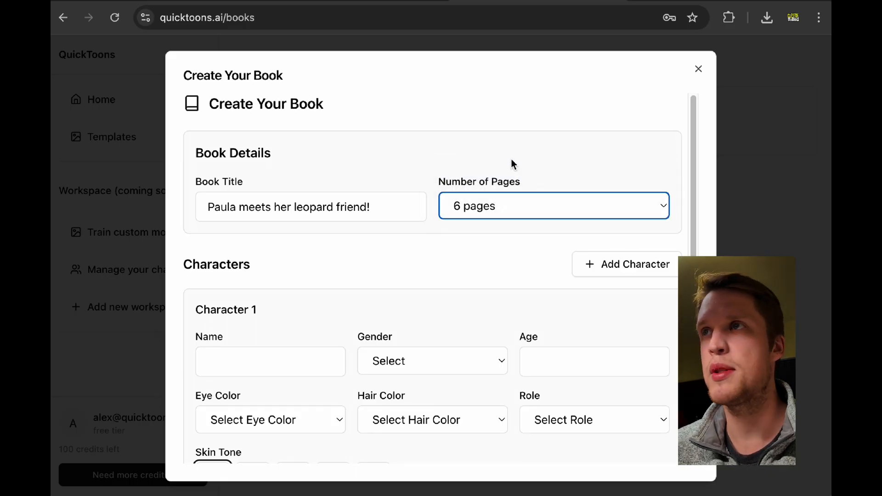
Set Paula's eye colour to blue and submit the book with Generate Comic.
{"action": "scroll", "scroll_direction": "down", "scroll_amount": 3}
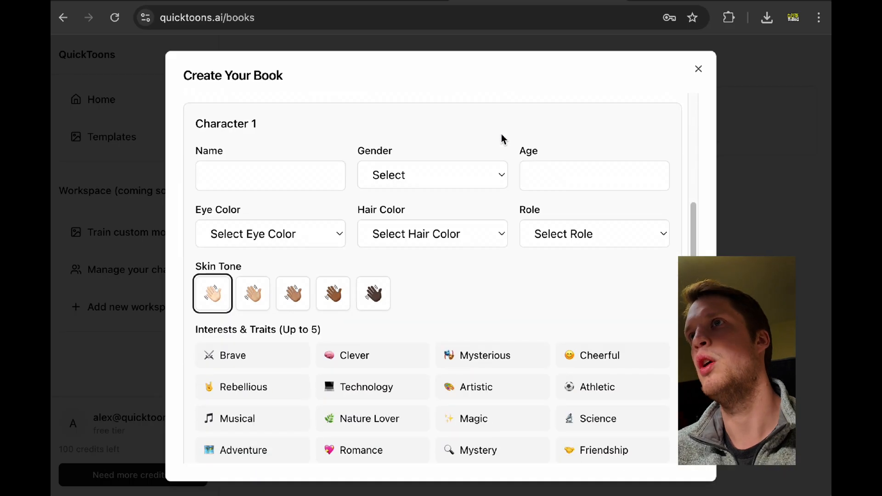
{"action": "scroll", "scroll_direction": "down", "scroll_amount": 3}
{"action": "type", "text": "Paula"}
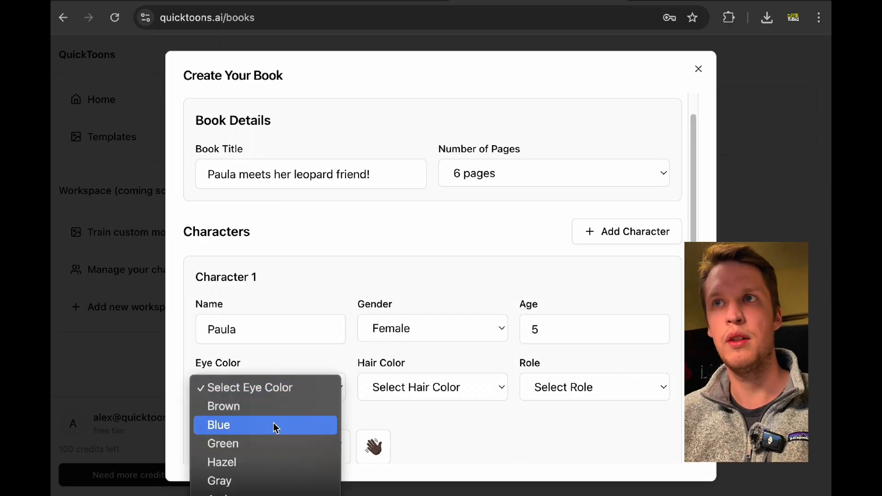
{"action": "left_click", "coordinate": [218, 424]}
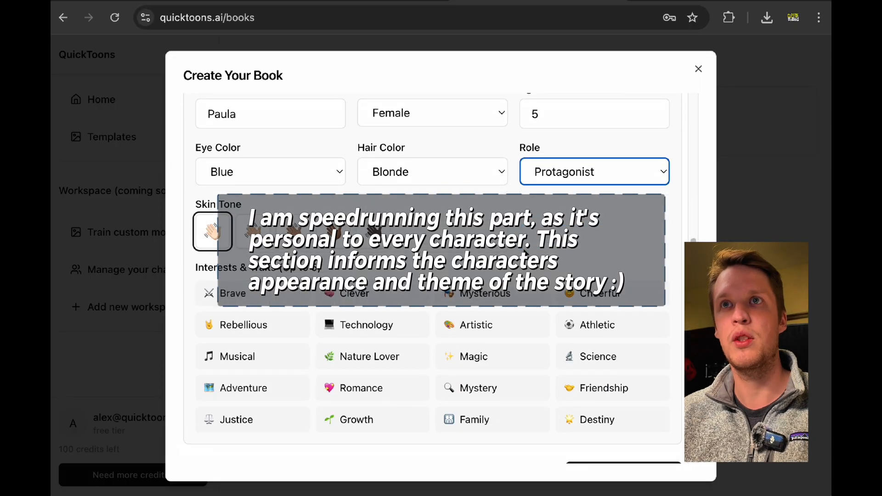
{"action": "scroll", "scroll_direction": "down", "scroll_amount": 3}
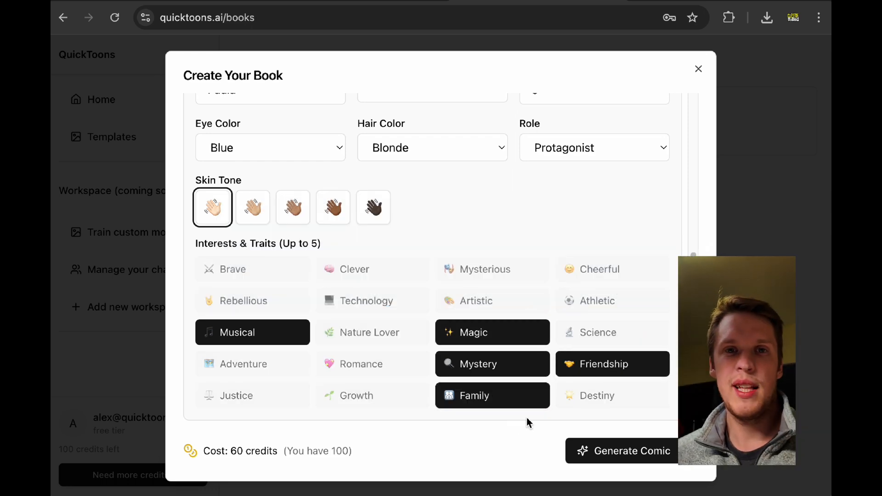
{"action": "left_click", "coordinate": [632, 451]}
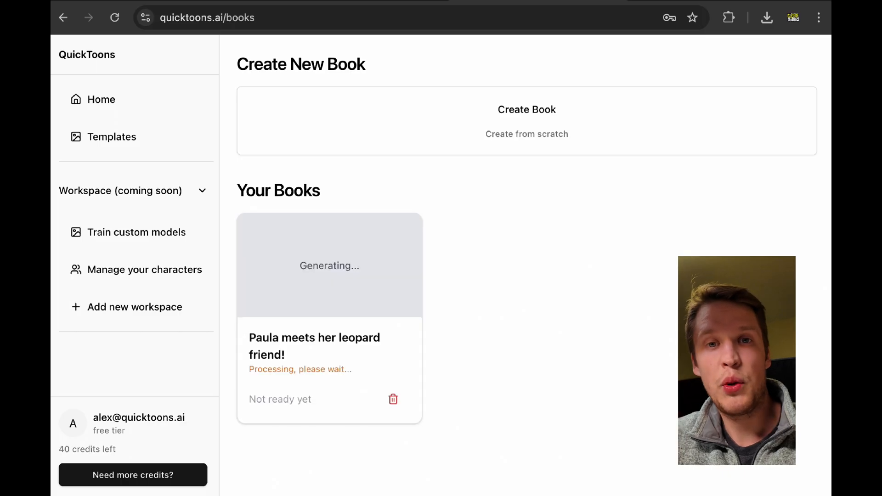